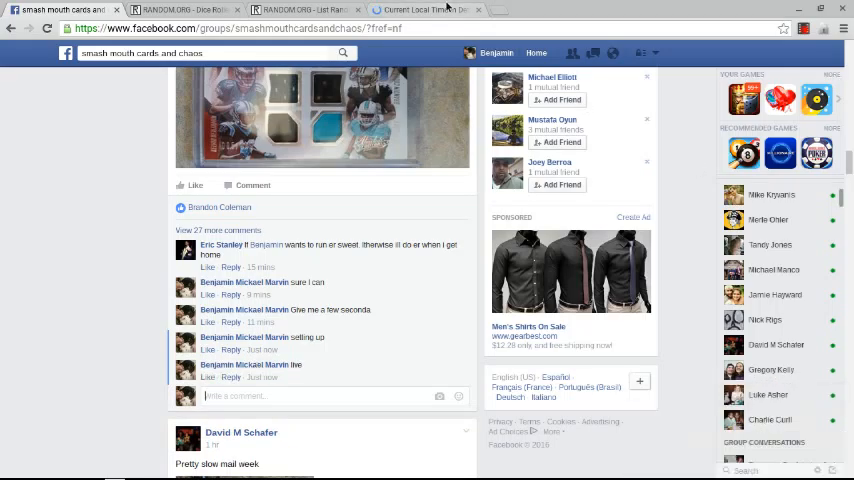
- Check Detroit's local time, then return to the card break group post
{"action": "left_click", "coordinate": [428, 9]}
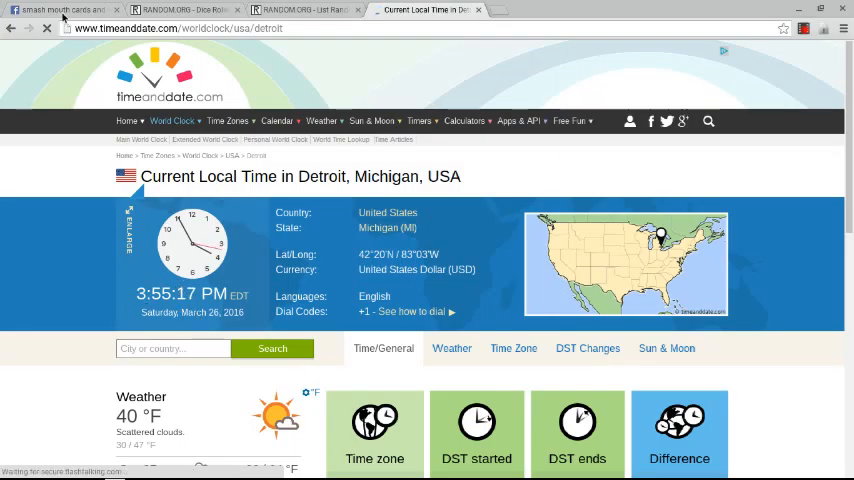
{"action": "left_click", "coordinate": [60, 9]}
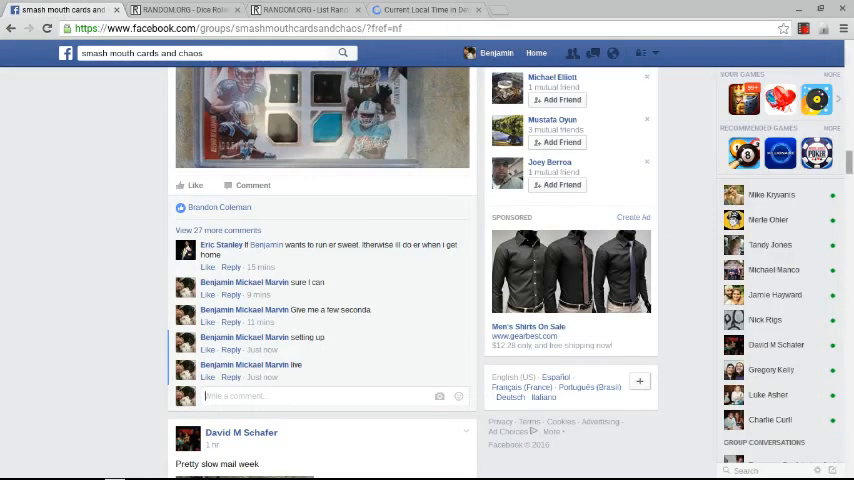
{"action": "scroll", "scroll_direction": "up", "scroll_amount": 3}
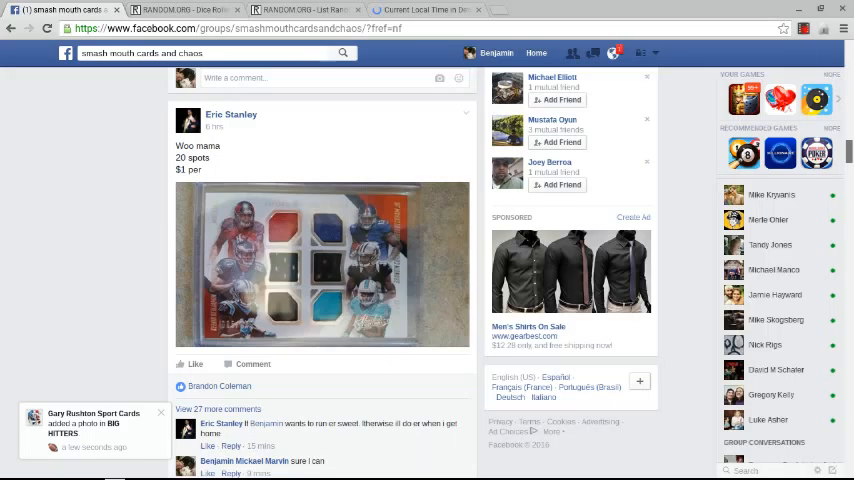
{"action": "scroll", "scroll_direction": "down", "scroll_amount": 3}
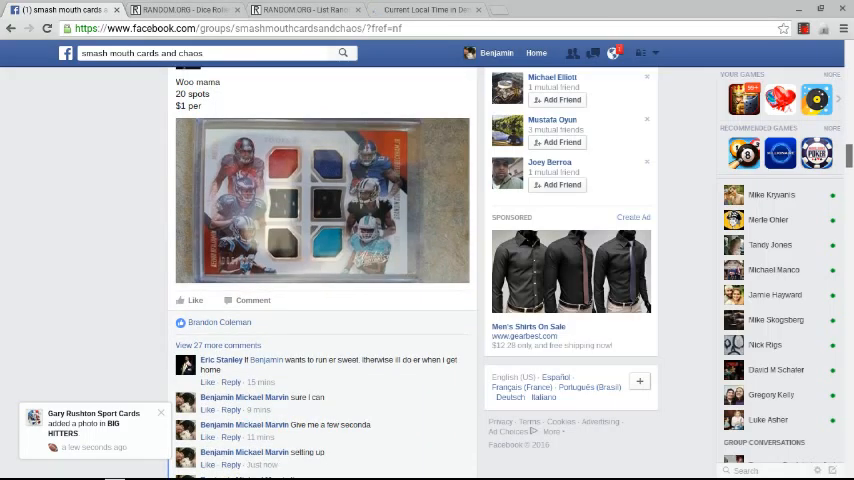
{"action": "scroll", "scroll_direction": "down", "scroll_amount": 3}
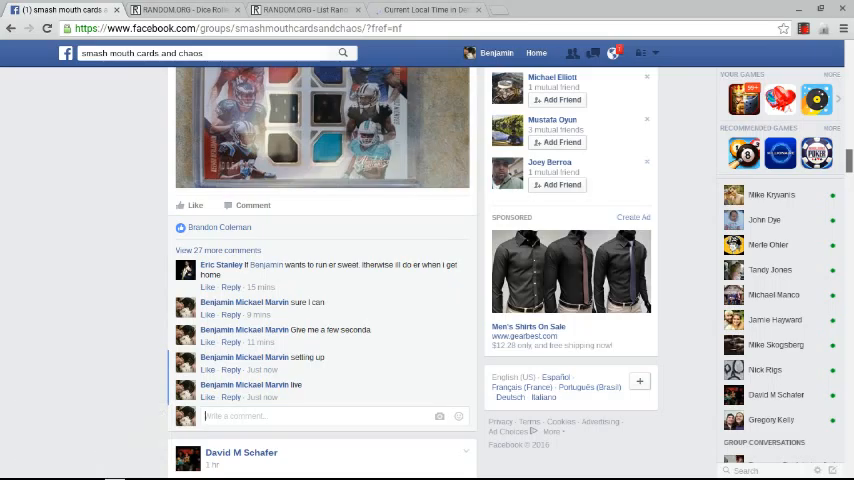
{"action": "scroll", "scroll_direction": "down", "scroll_amount": 3}
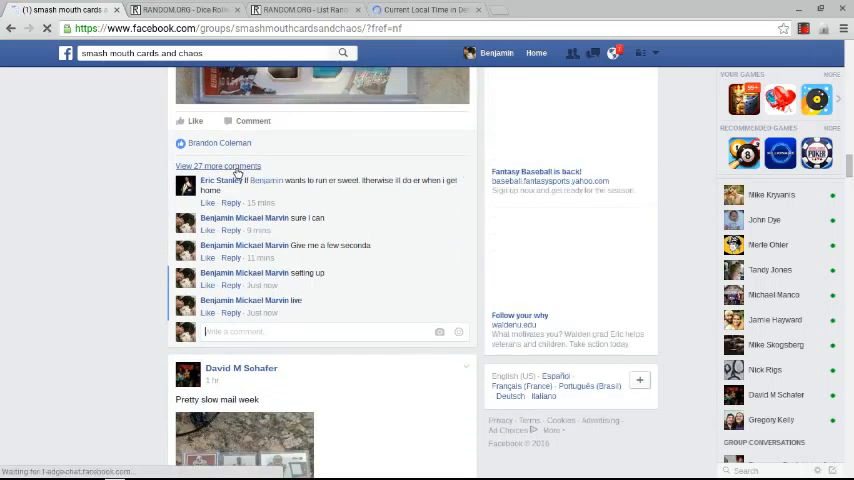
{"action": "mouse_move", "coordinate": [218, 203]}
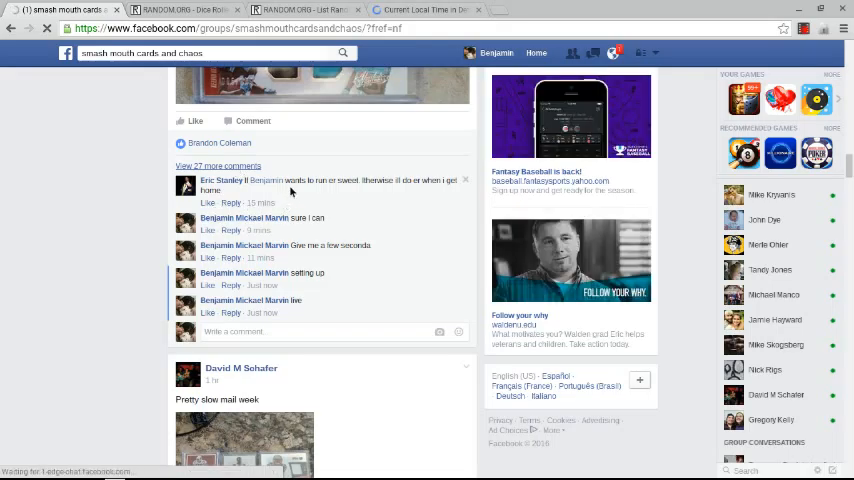
- Load the 27 earlier comments and expand the full numbered spot-holder list
{"action": "left_click", "coordinate": [217, 166]}
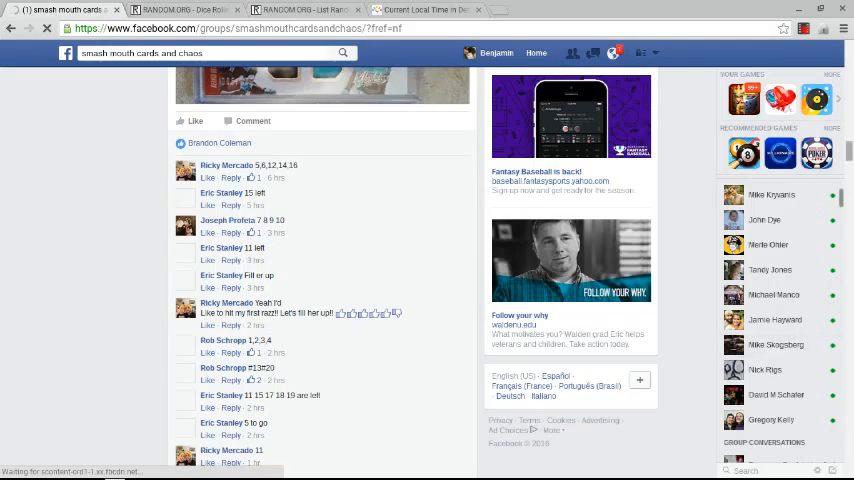
{"action": "scroll", "scroll_direction": "down", "scroll_amount": 3}
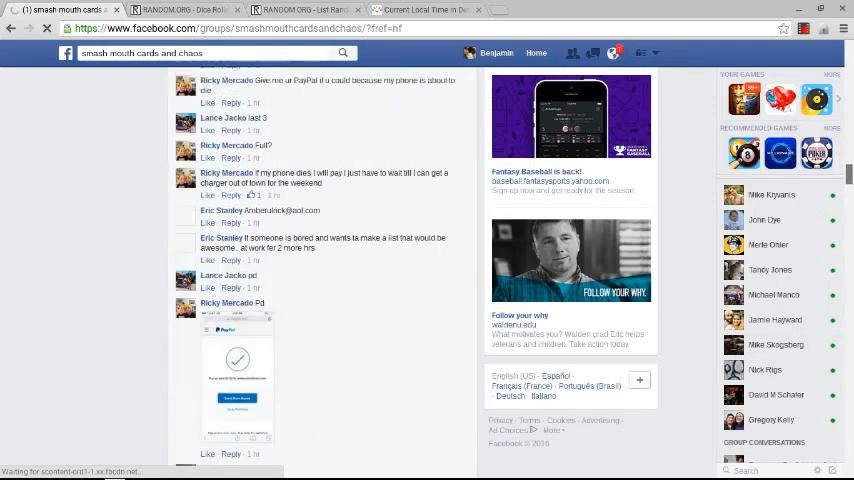
{"action": "scroll", "scroll_direction": "down", "scroll_amount": 3}
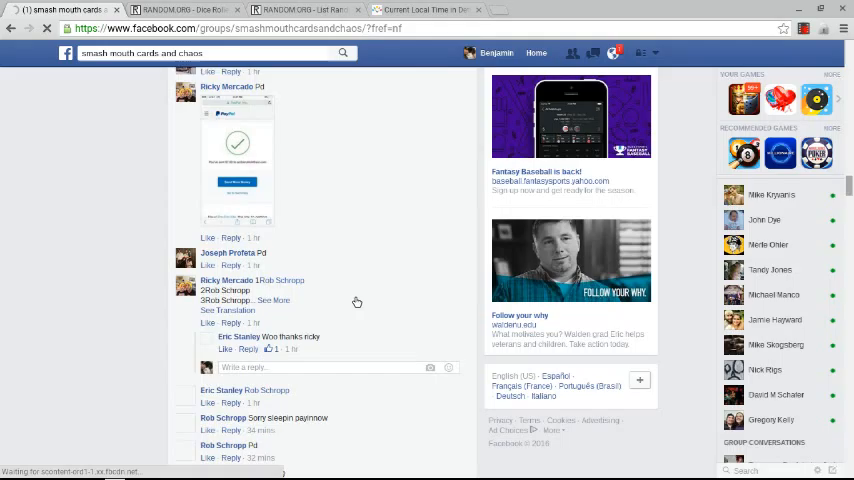
{"action": "left_click", "coordinate": [275, 300]}
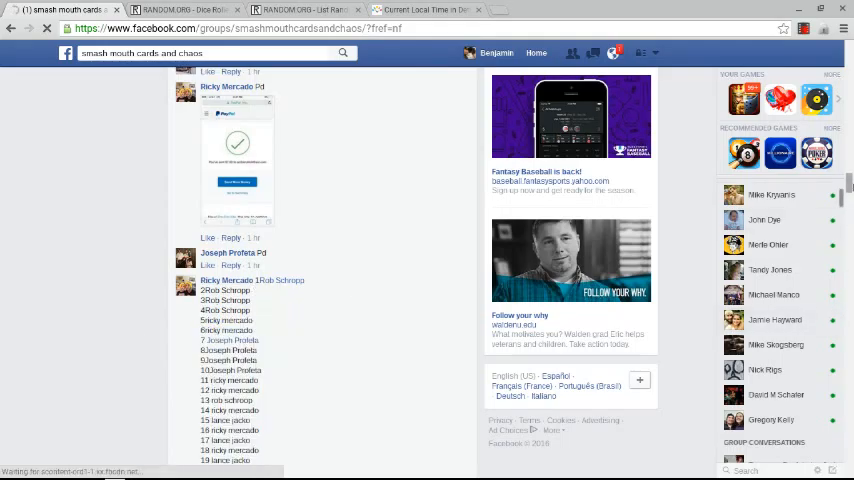
{"action": "scroll", "scroll_direction": "down", "scroll_amount": 3}
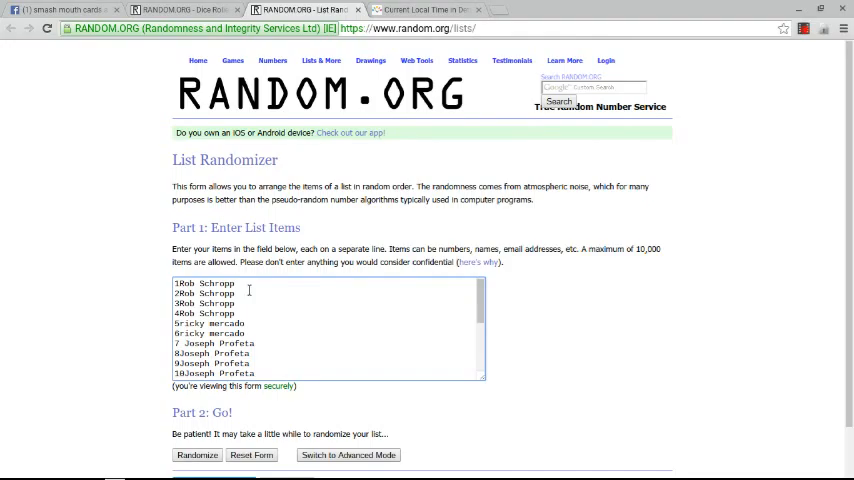
- Review the pasted List Randomizer entries end to end, from spot 1 to spot 20
{"action": "scroll", "scroll_direction": "down", "scroll_amount": 3}
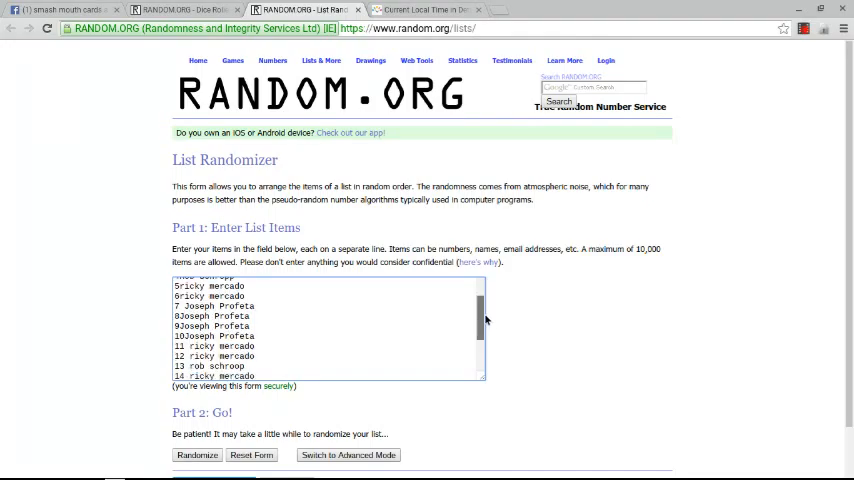
{"action": "scroll", "scroll_direction": "down", "scroll_amount": 3}
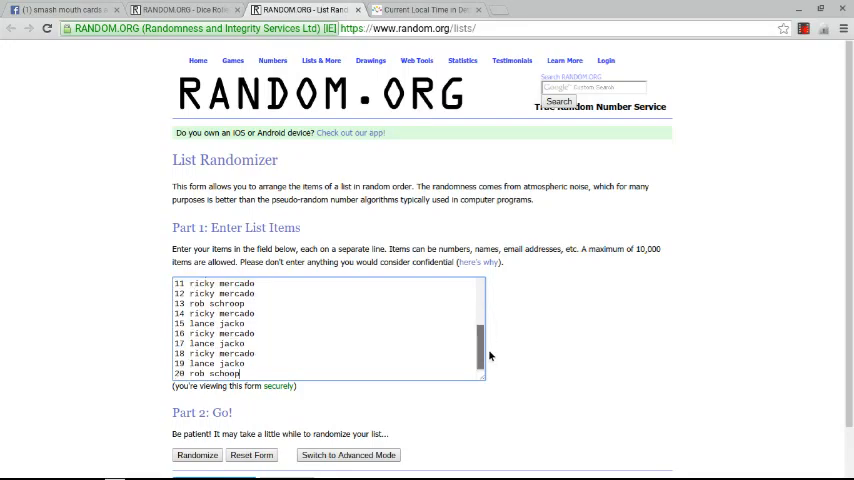
{"action": "scroll", "scroll_direction": "up", "scroll_amount": 3}
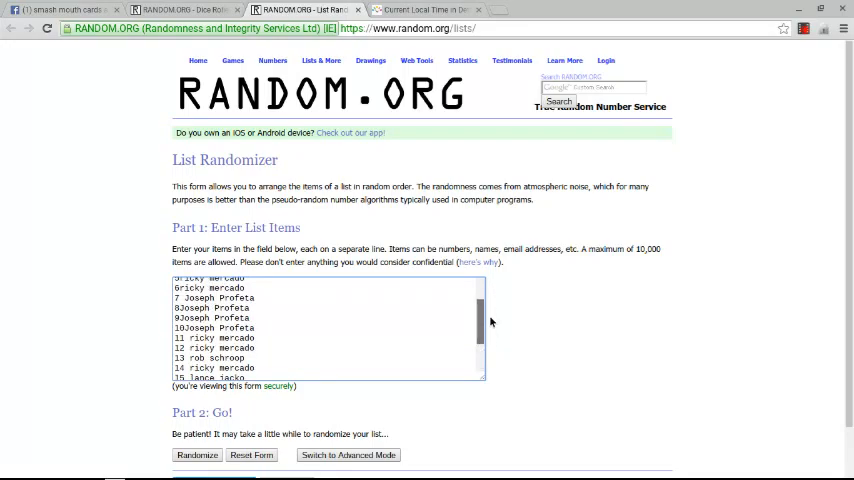
{"action": "scroll", "scroll_direction": "up", "scroll_amount": 3}
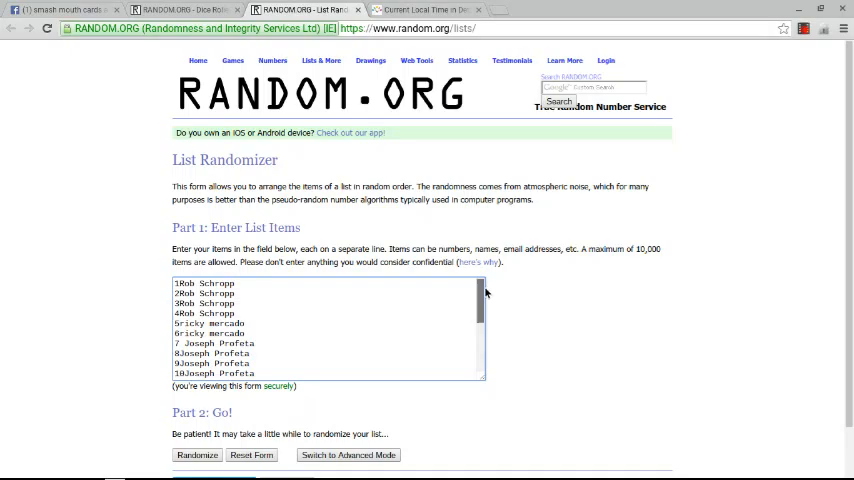
{"action": "scroll", "scroll_direction": "down", "scroll_amount": 3}
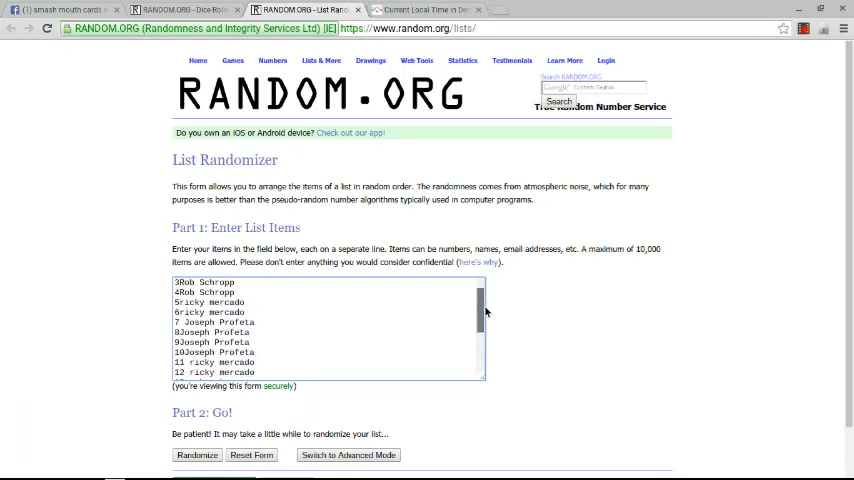
{"action": "scroll", "scroll_direction": "down", "scroll_amount": 3}
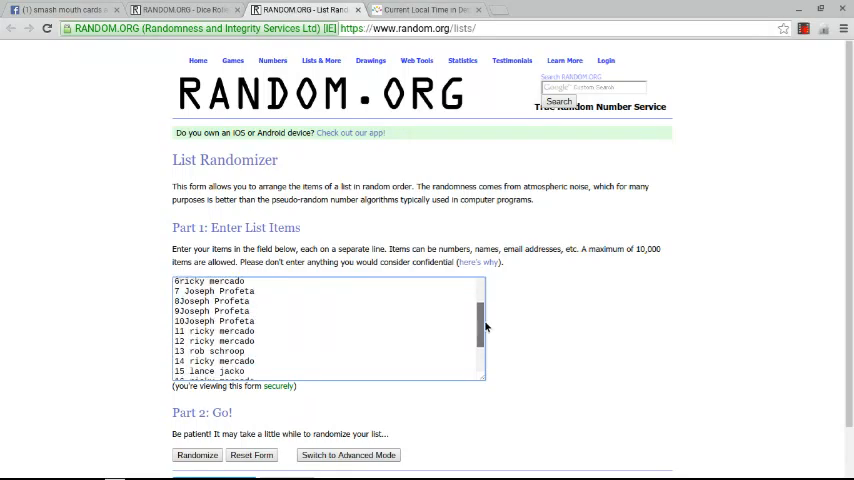
{"action": "scroll", "scroll_direction": "down", "scroll_amount": 3}
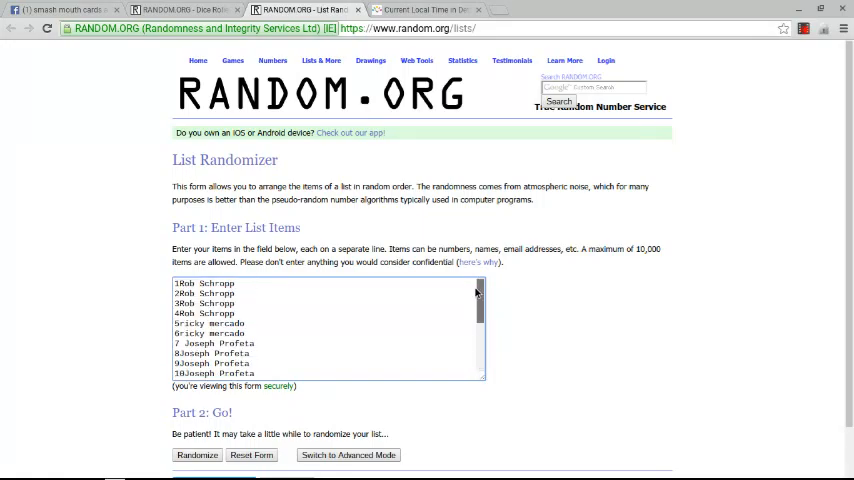
{"action": "scroll", "scroll_direction": "down", "scroll_amount": 3}
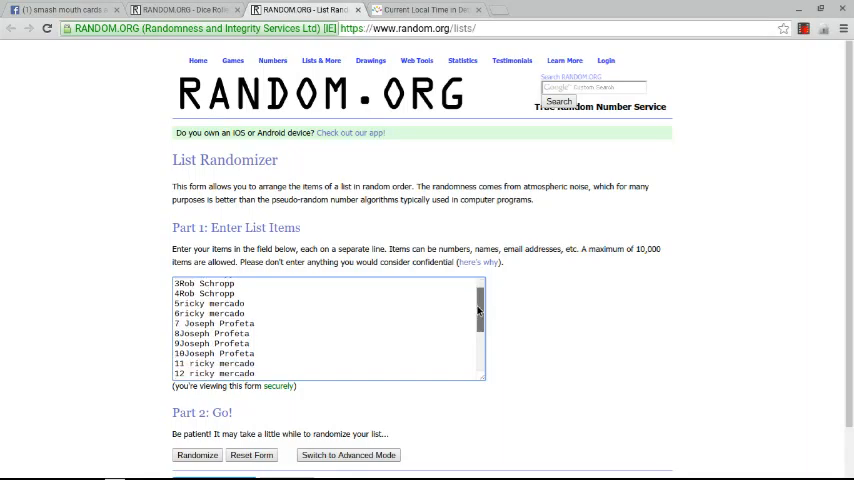
{"action": "scroll", "scroll_direction": "down", "scroll_amount": 3}
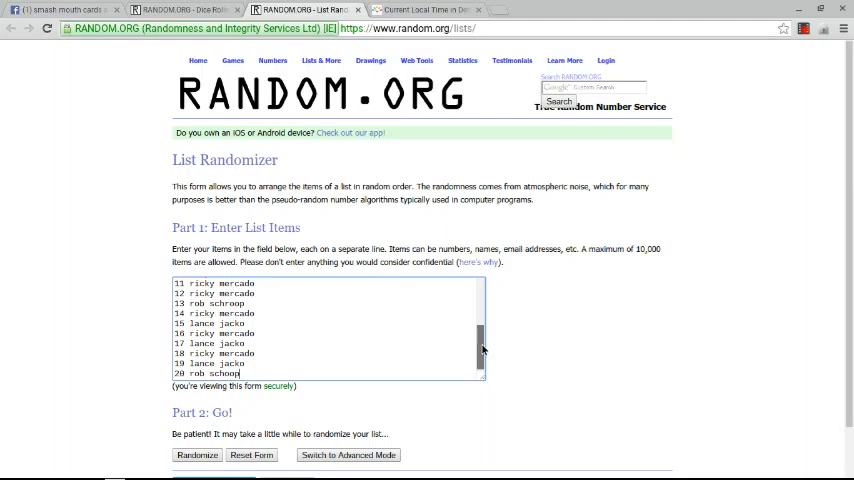
{"action": "scroll", "scroll_direction": "up", "scroll_amount": 3}
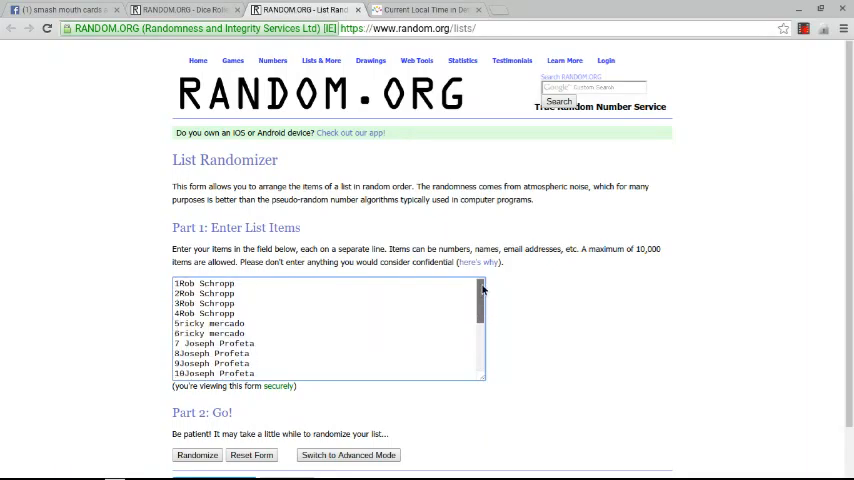
{"action": "scroll", "scroll_direction": "down", "scroll_amount": 3}
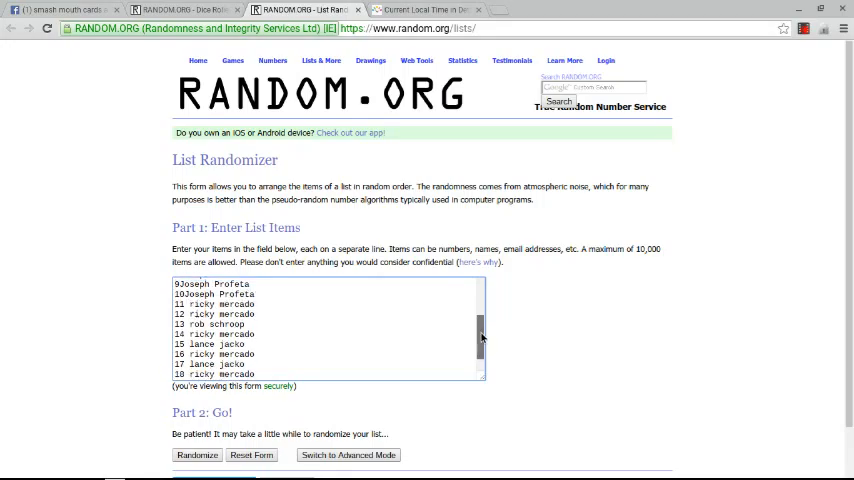
{"action": "scroll", "scroll_direction": "down", "scroll_amount": 3}
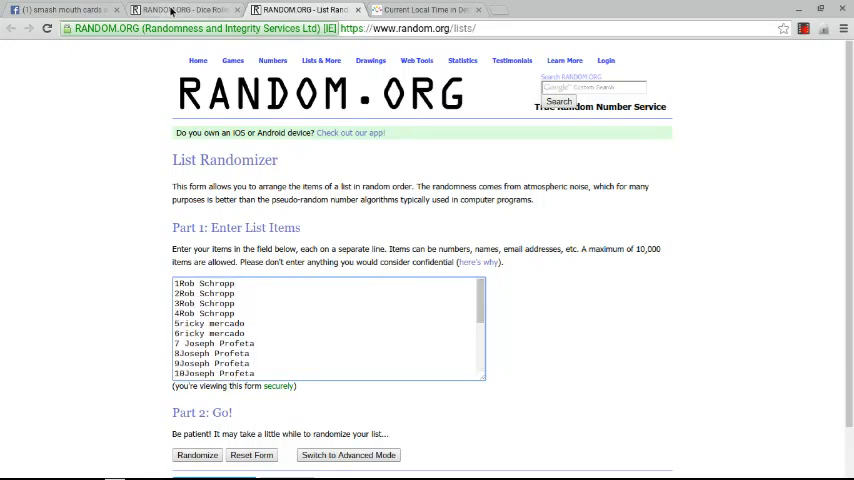
- Roll two dice on RANDOM.ORG's Dice Roller and recheck Detroit's local time
{"action": "left_click", "coordinate": [180, 9]}
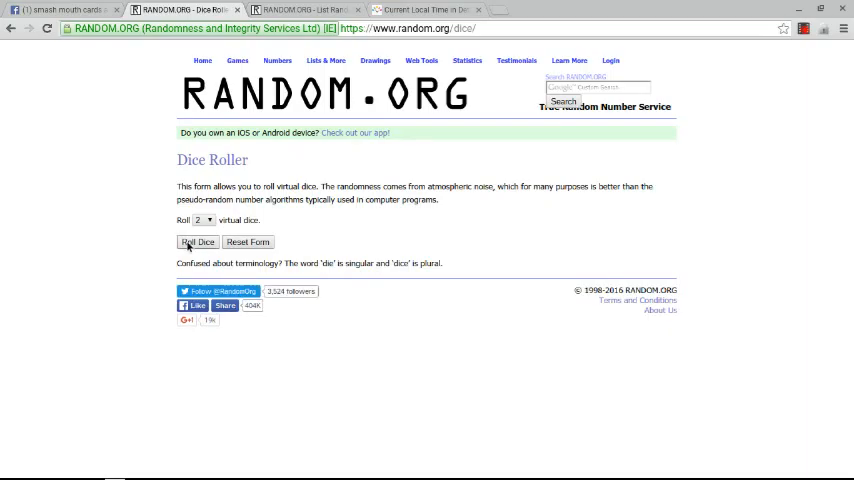
{"action": "left_click", "coordinate": [197, 241]}
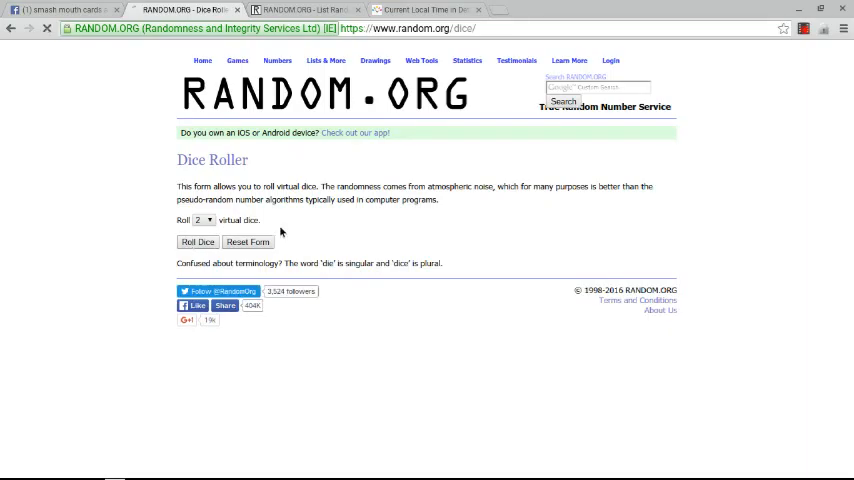
{"action": "left_click", "coordinate": [197, 242]}
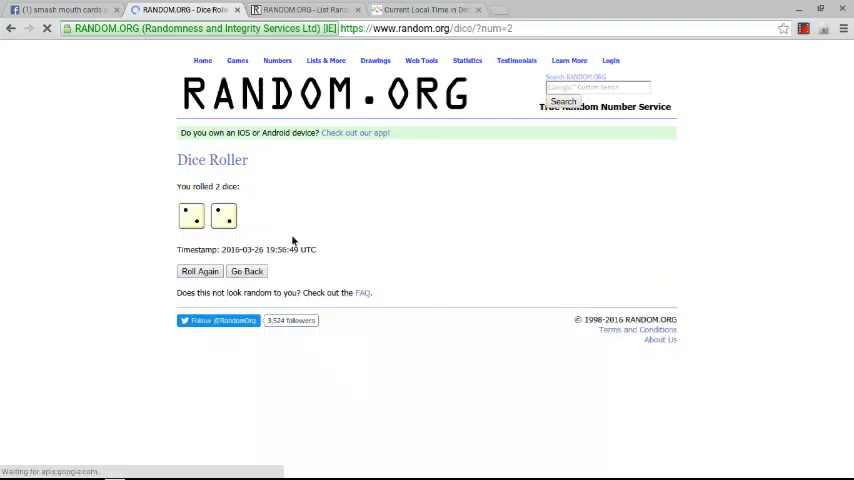
{"action": "left_click", "coordinate": [420, 10]}
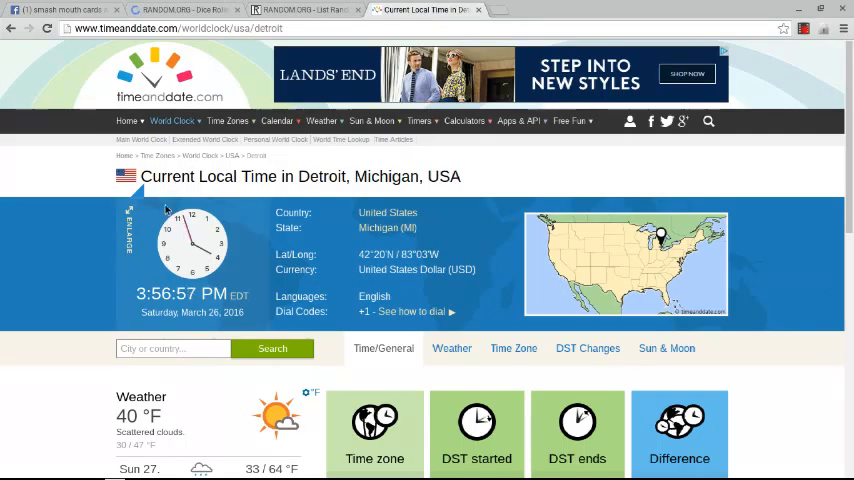
{"action": "left_click", "coordinate": [185, 10]}
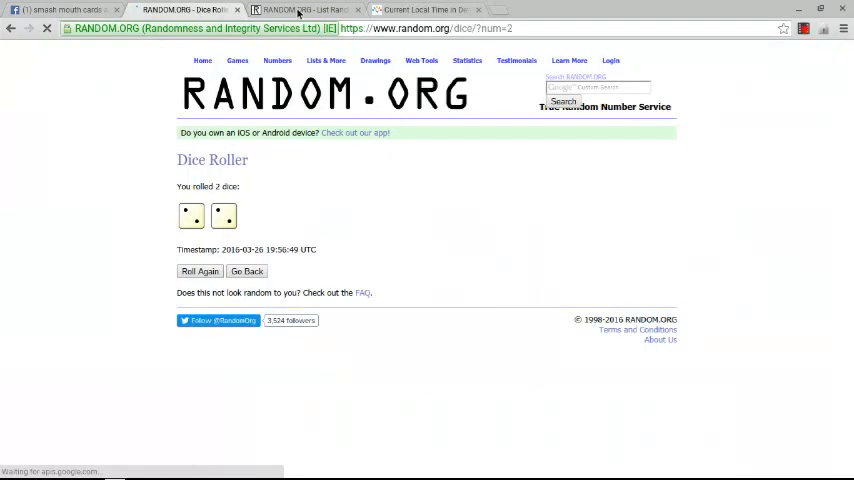
{"action": "left_click", "coordinate": [425, 9]}
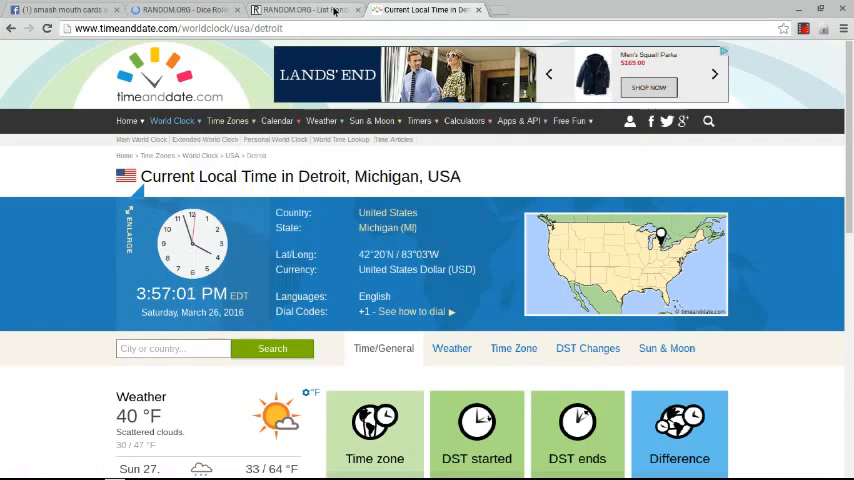
{"action": "left_click", "coordinate": [300, 10]}
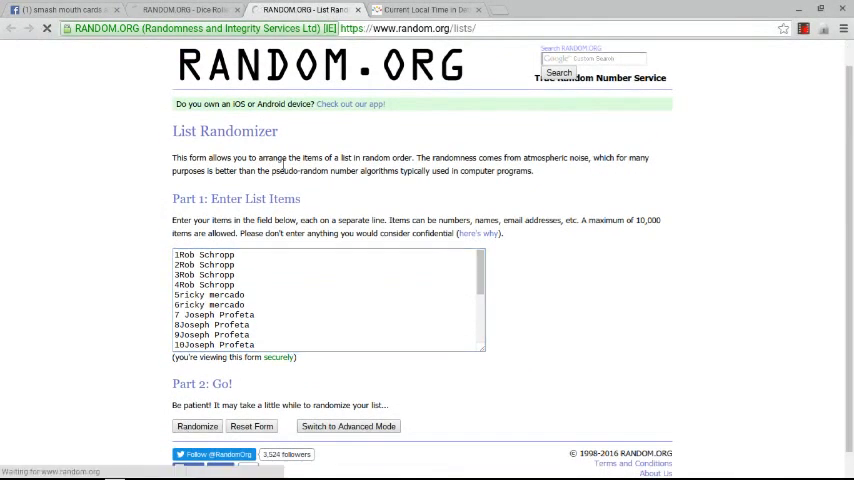
- Randomize the 20-name spot list, then shuffle it again with Again!
{"action": "left_click", "coordinate": [197, 426]}
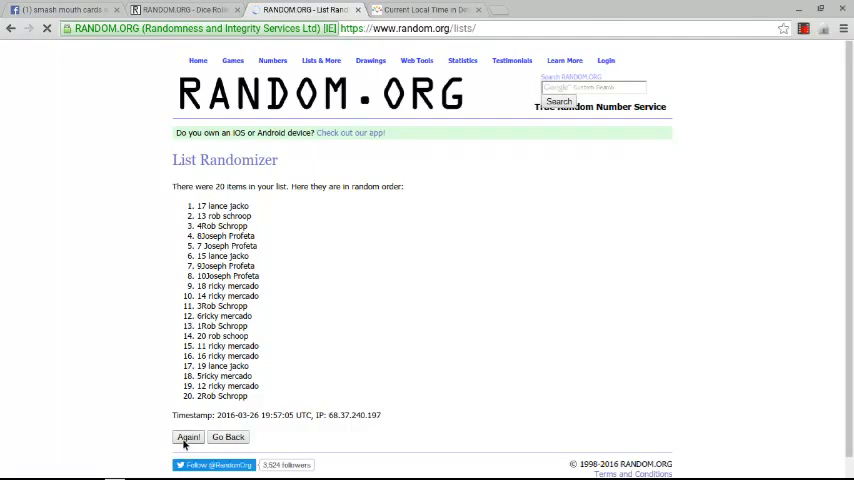
{"action": "left_click", "coordinate": [188, 437]}
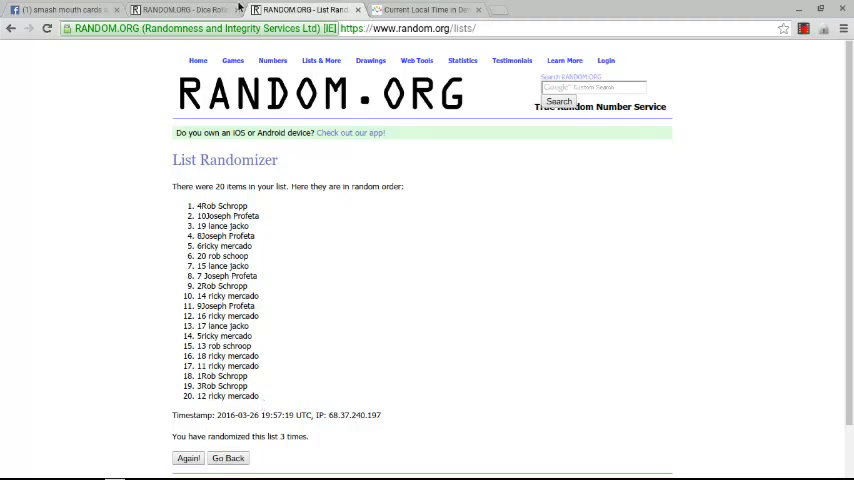
{"action": "mouse_move", "coordinate": [190, 10]}
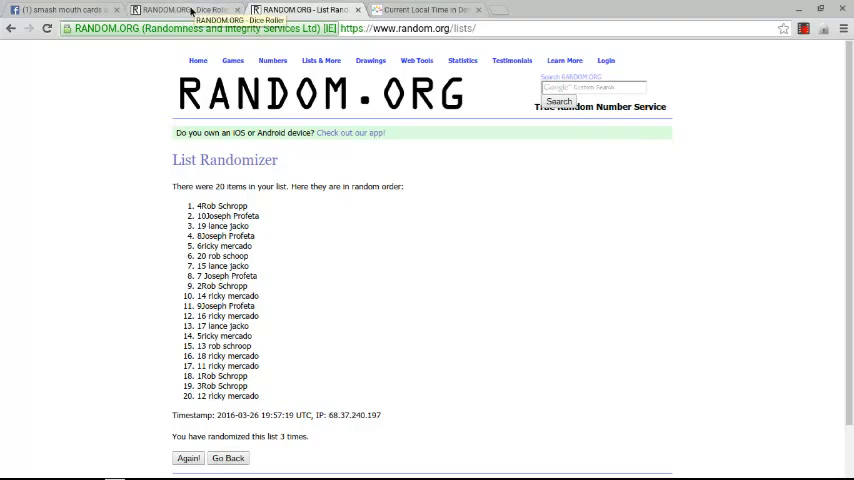
{"action": "left_click", "coordinate": [185, 9]}
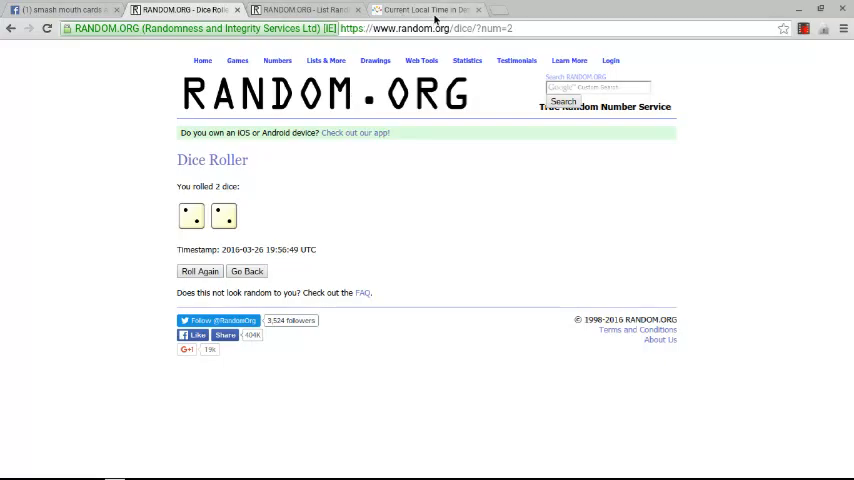
{"action": "left_click", "coordinate": [425, 10]}
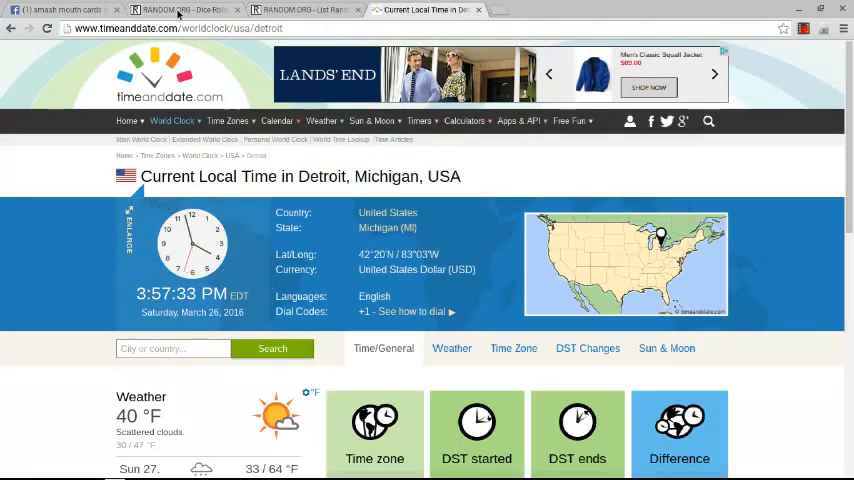
{"action": "left_click", "coordinate": [185, 10]}
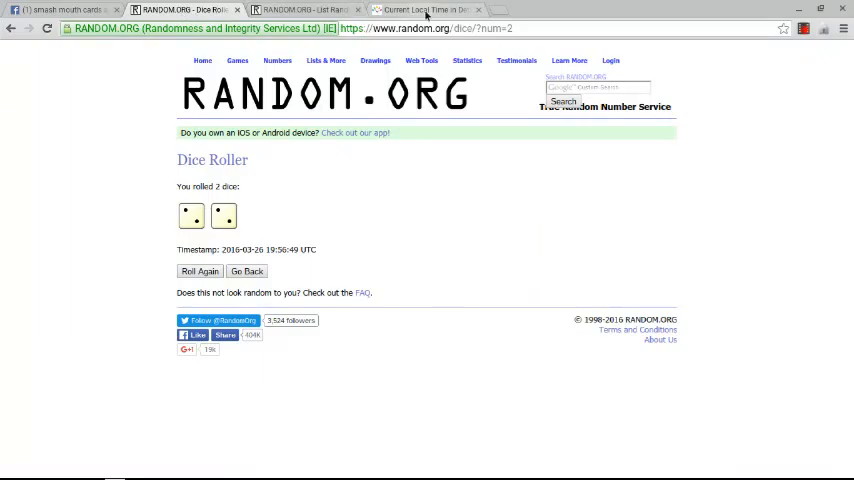
{"action": "left_click", "coordinate": [425, 10]}
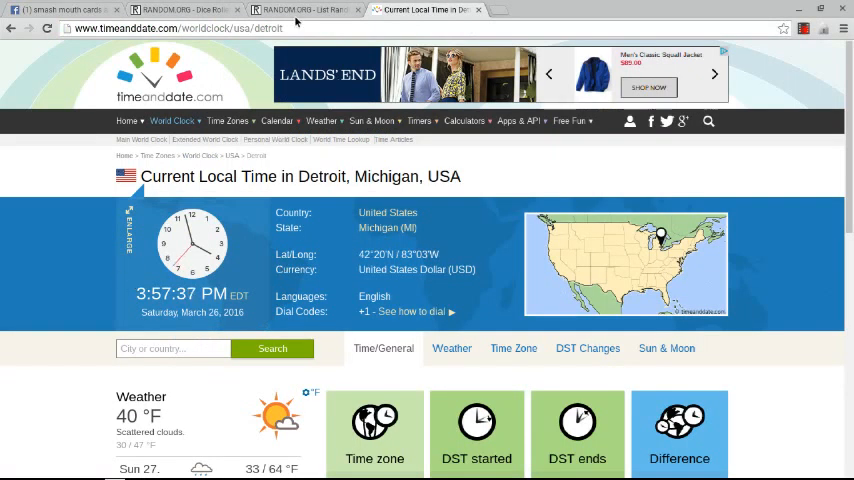
{"action": "left_click", "coordinate": [300, 10]}
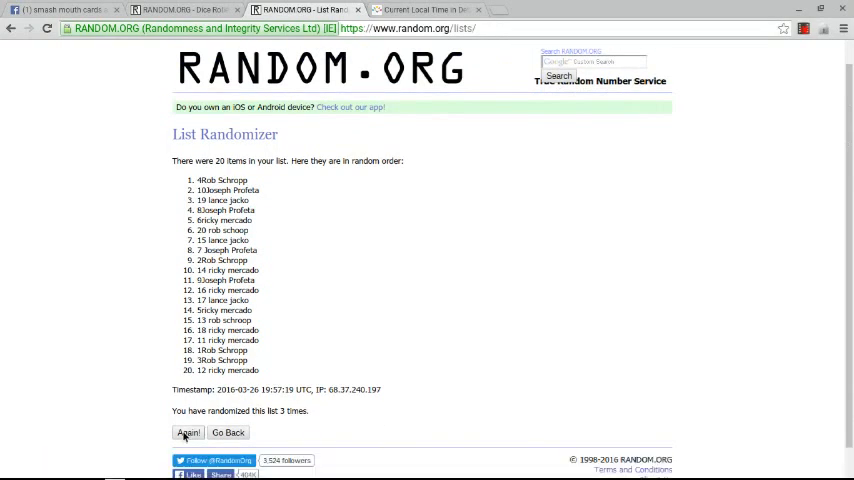
- Request another shuffle of the 20-name spot list with Again!
{"action": "left_click", "coordinate": [188, 432]}
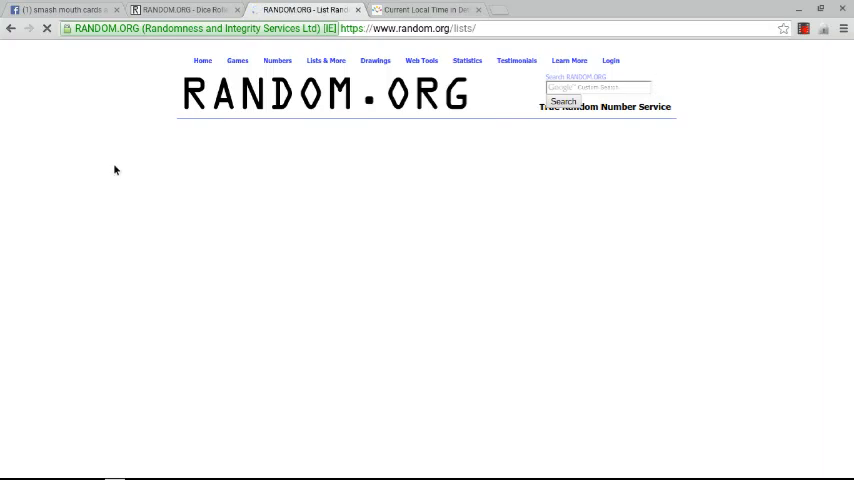
{"action": "mouse_move", "coordinate": [375, 428]}
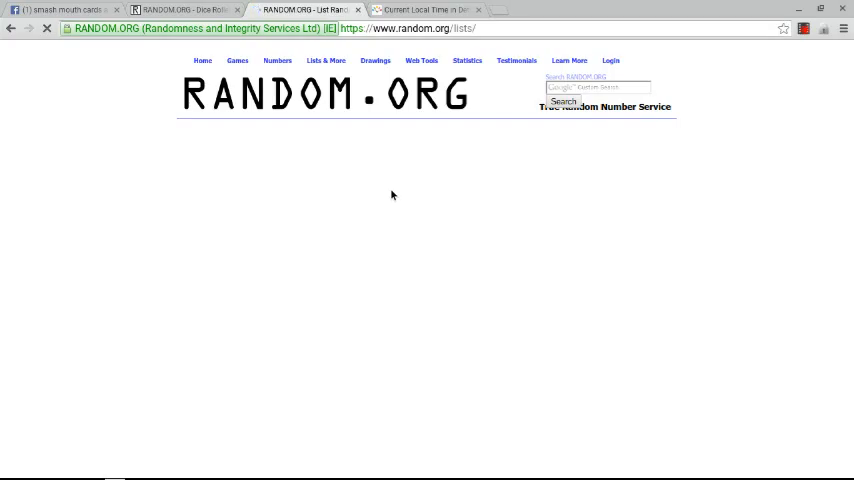
{"action": "mouse_move", "coordinate": [199, 124]}
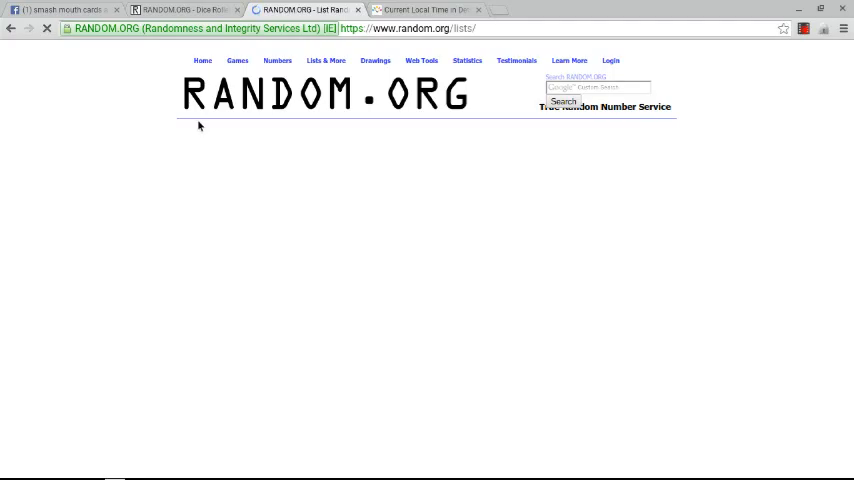
{"action": "mouse_move", "coordinate": [335, 297]}
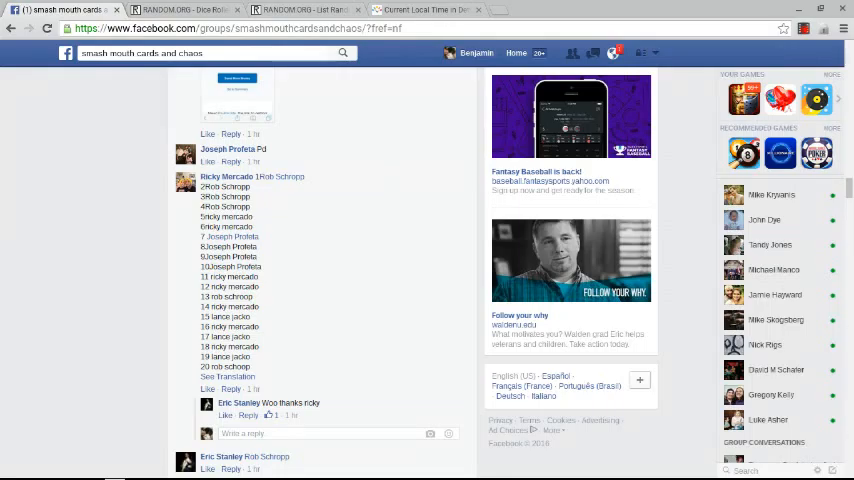
- Scroll the Facebook card-break post down to its latest comments above the comment box
{"action": "scroll", "scroll_direction": "down", "scroll_amount": 3}
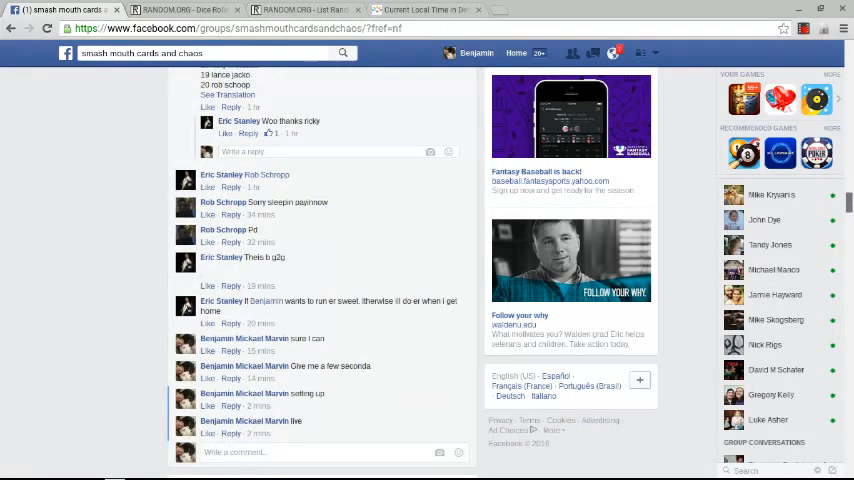
{"action": "scroll", "scroll_direction": "down", "scroll_amount": 3}
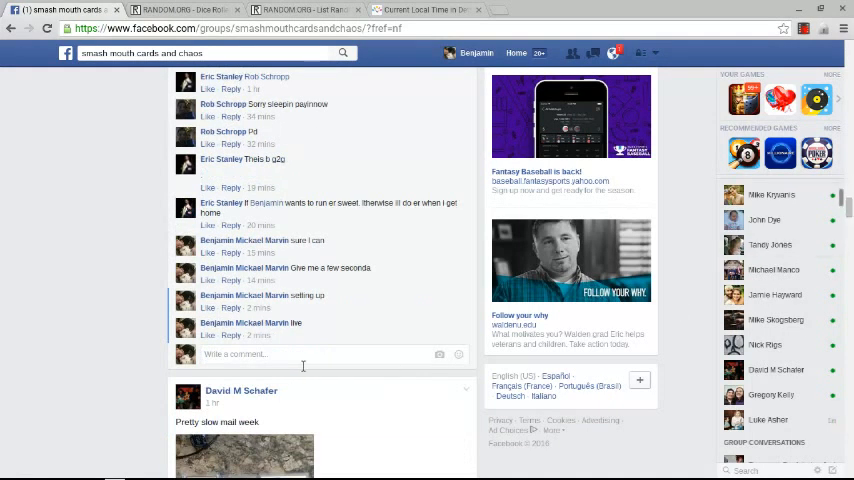